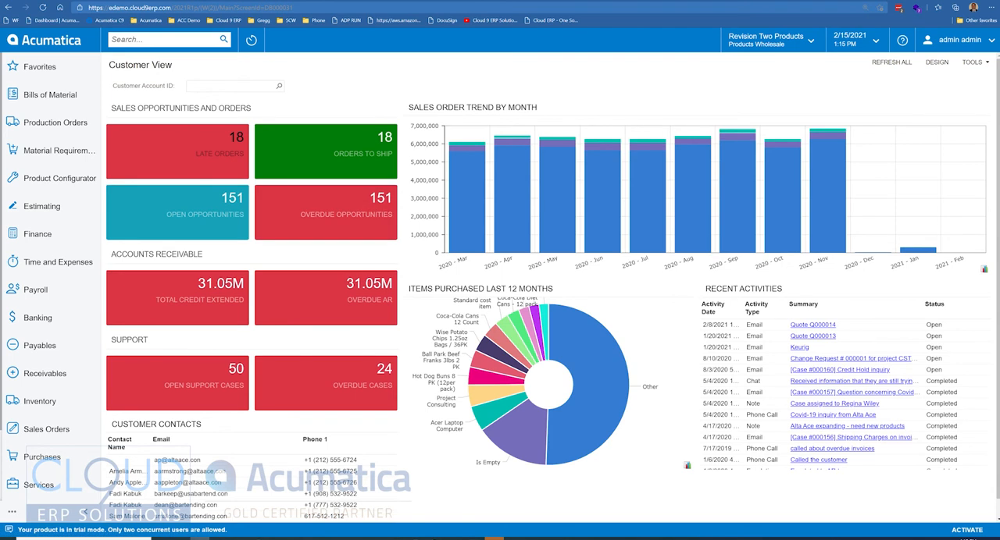
Step: Enter design mode on the Customer View dashboard and reach the Orders to Ship widget
left_click(935, 62)
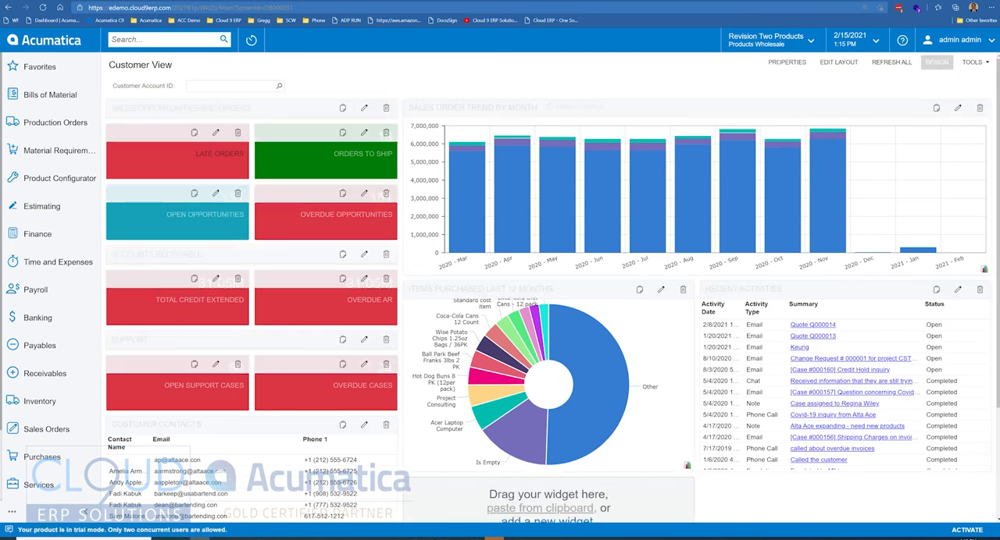
scroll("down", 3)
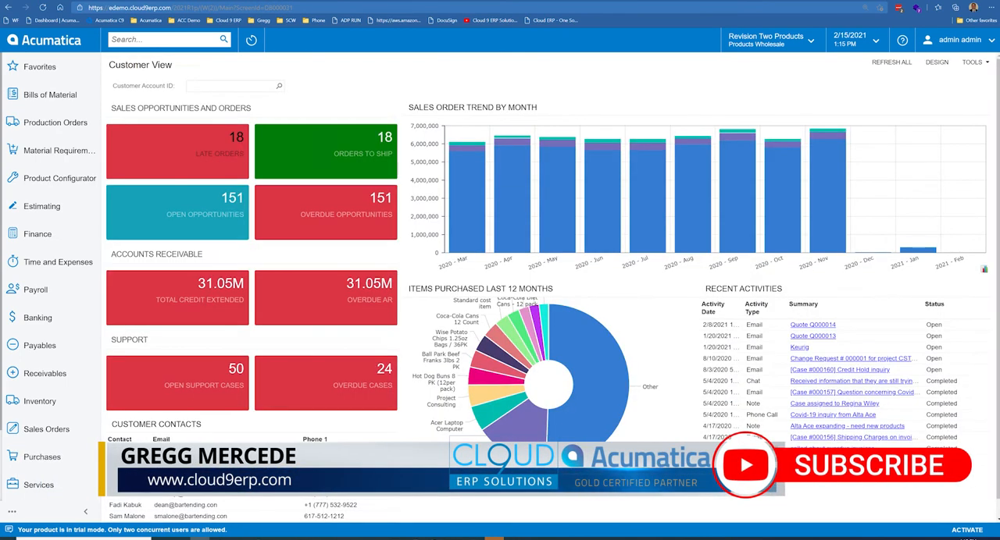
left_click(935, 63)
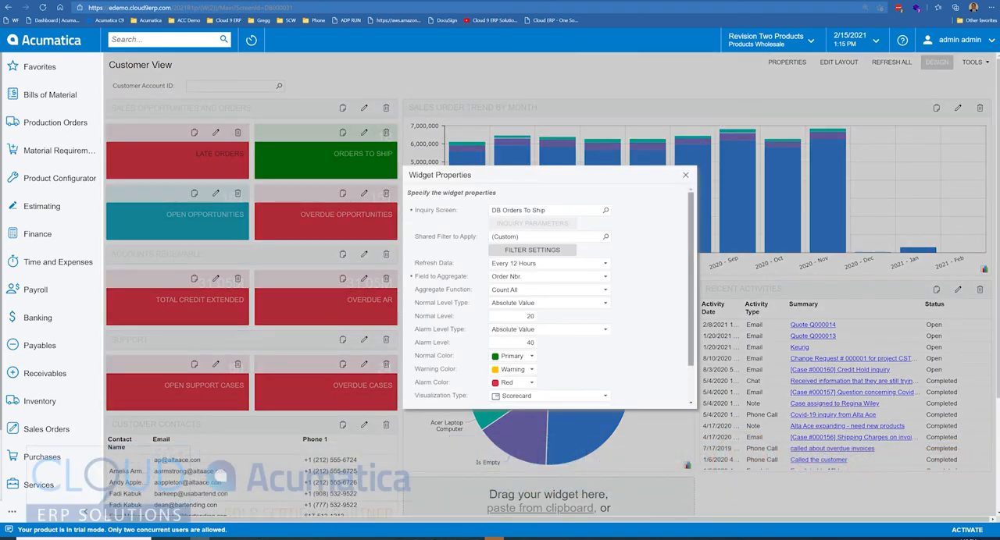
scroll("down", 3)
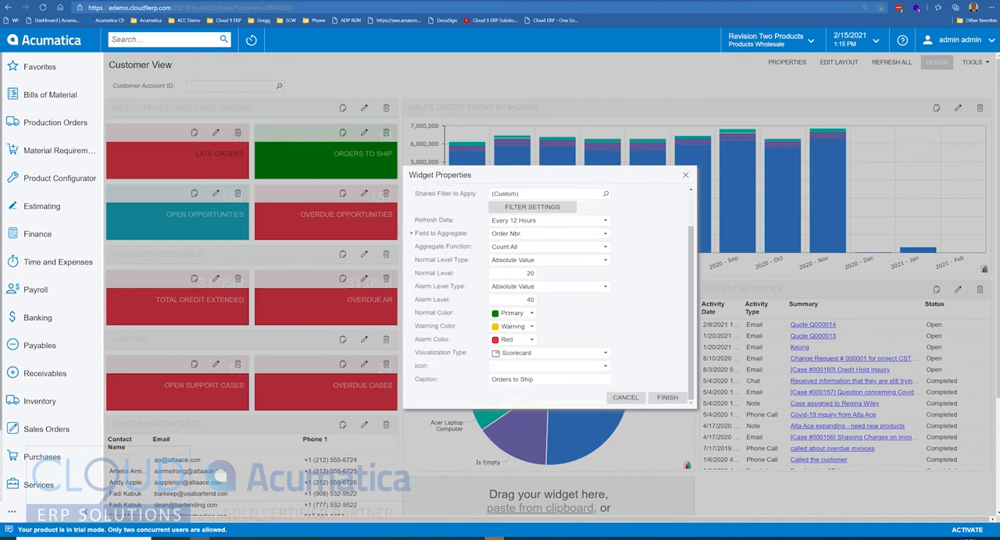
Step: Switch Orders to Ship to a Meter visualization, adjust its alarm level and finish
left_click(603, 353)
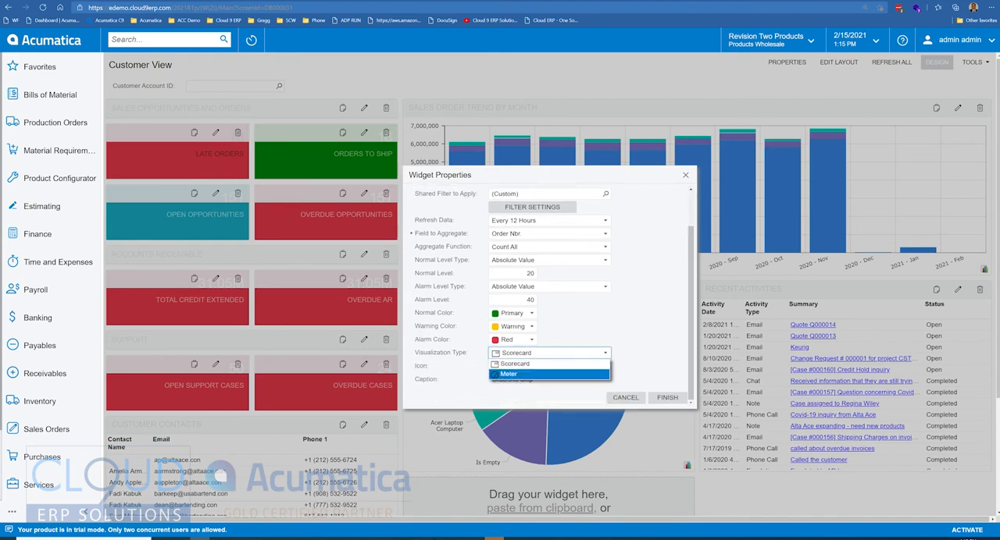
left_click(509, 375)
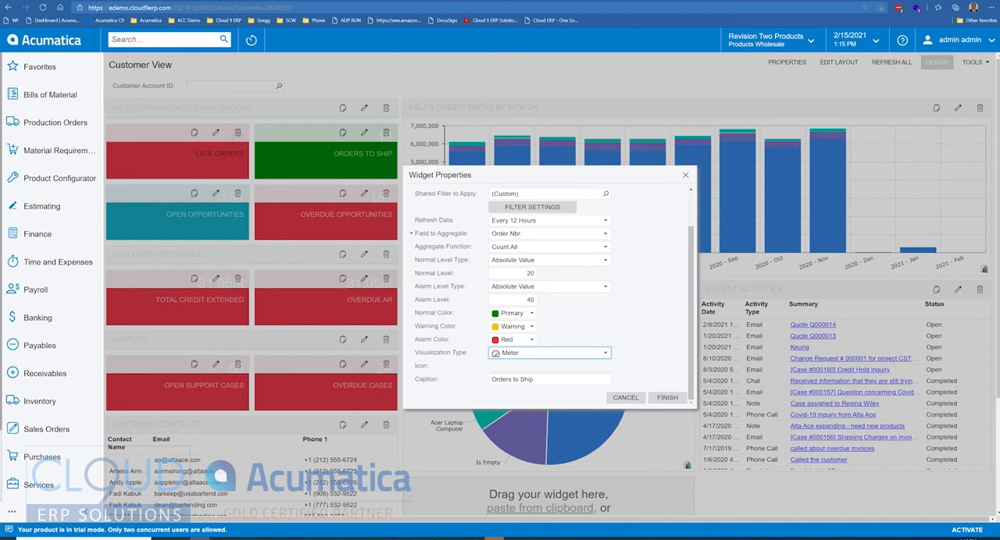
left_click(513, 274)
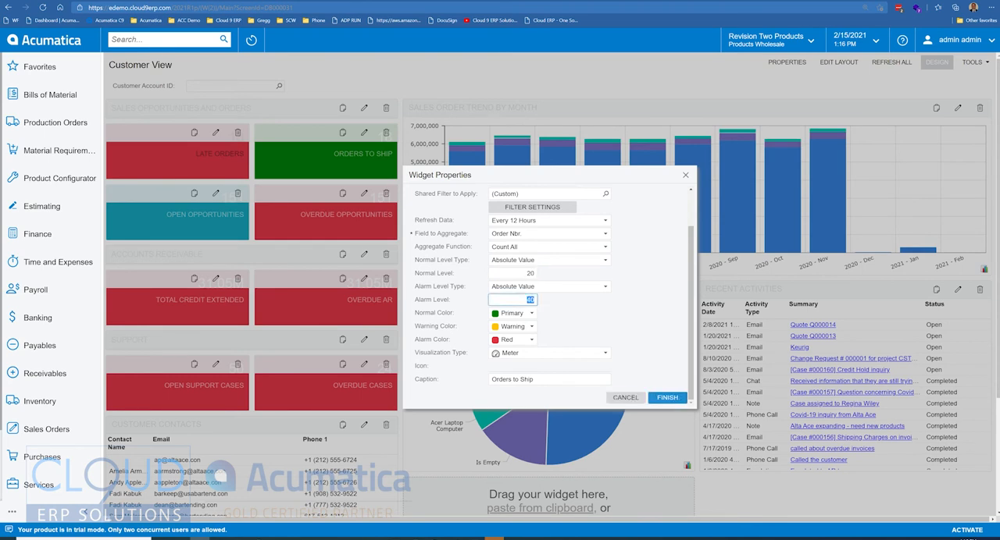
left_click(666, 396)
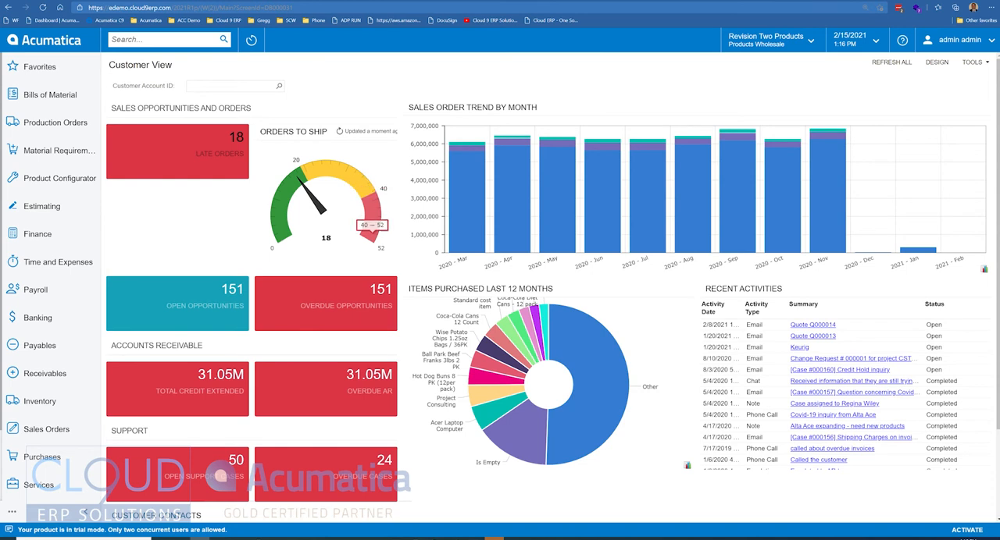
left_click(937, 63)
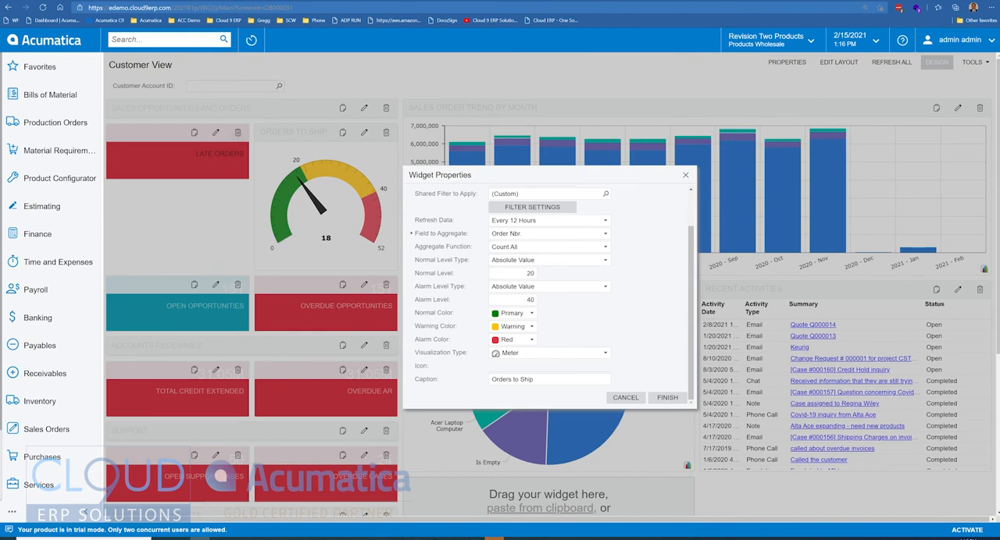
left_click(667, 397)
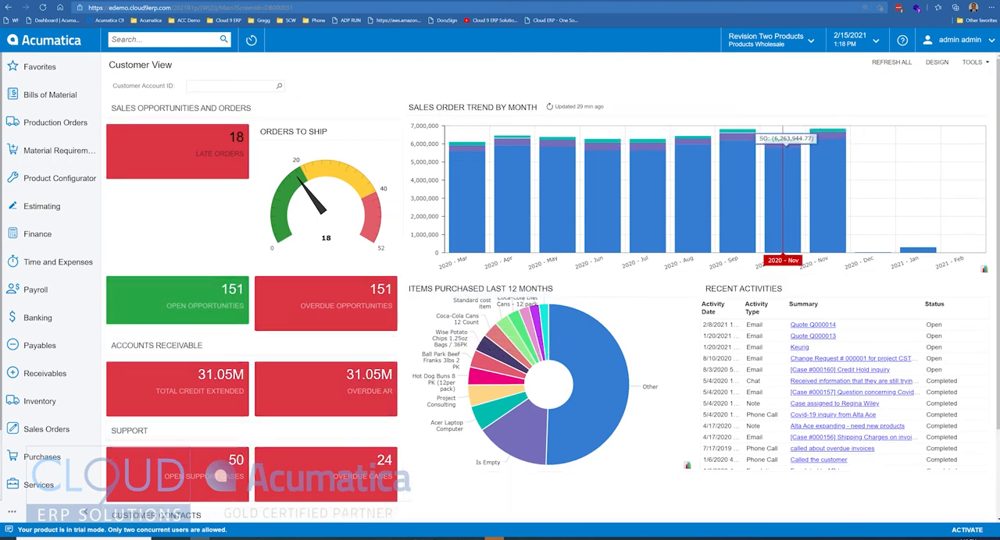
Step: Edit the Open Opportunities widget in design mode and choose the Meter visualization
left_click(936, 62)
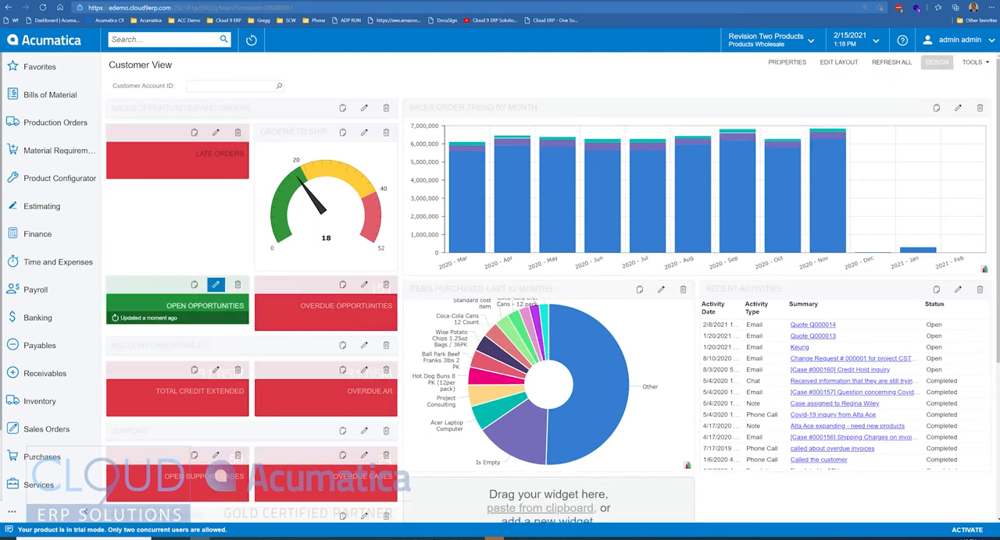
left_click(215, 284)
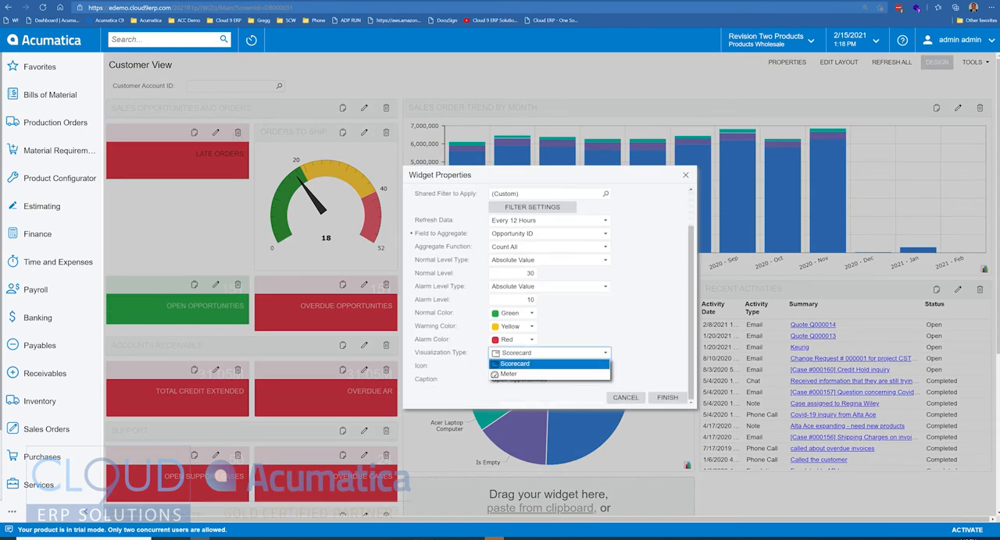
left_click(506, 375)
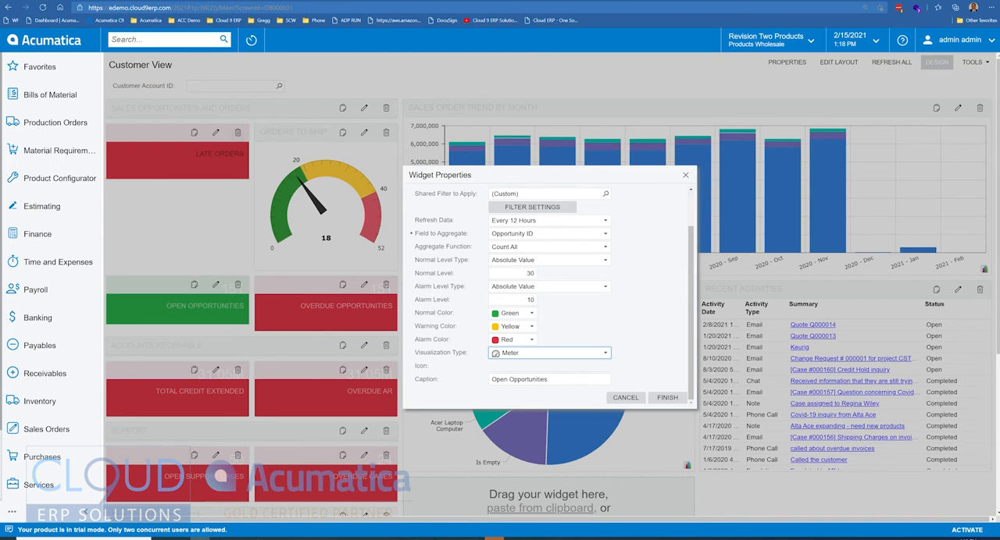
Step: Enter alarm level 50 and normal level 200 for the Open Opportunities meter
left_click(512, 300)
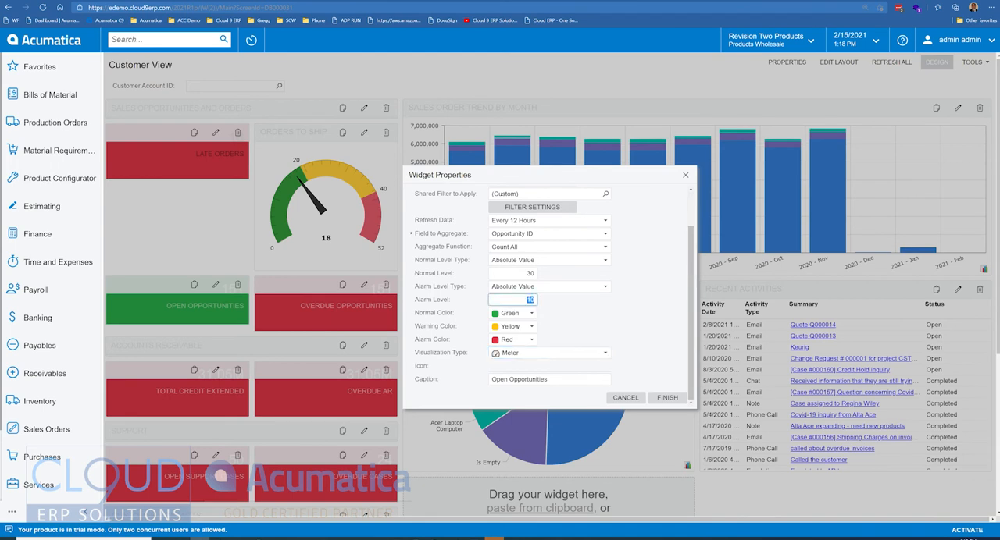
type("50")
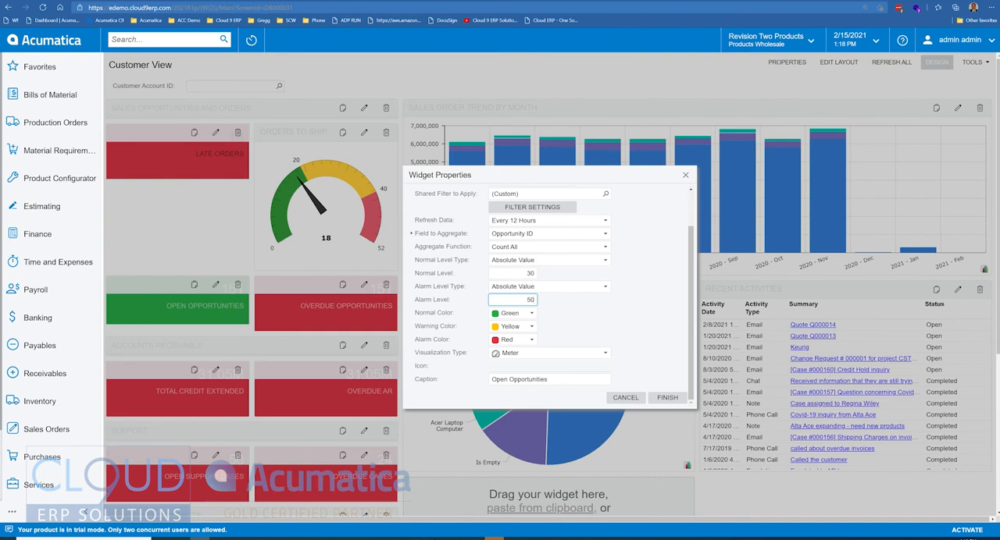
left_click(513, 273)
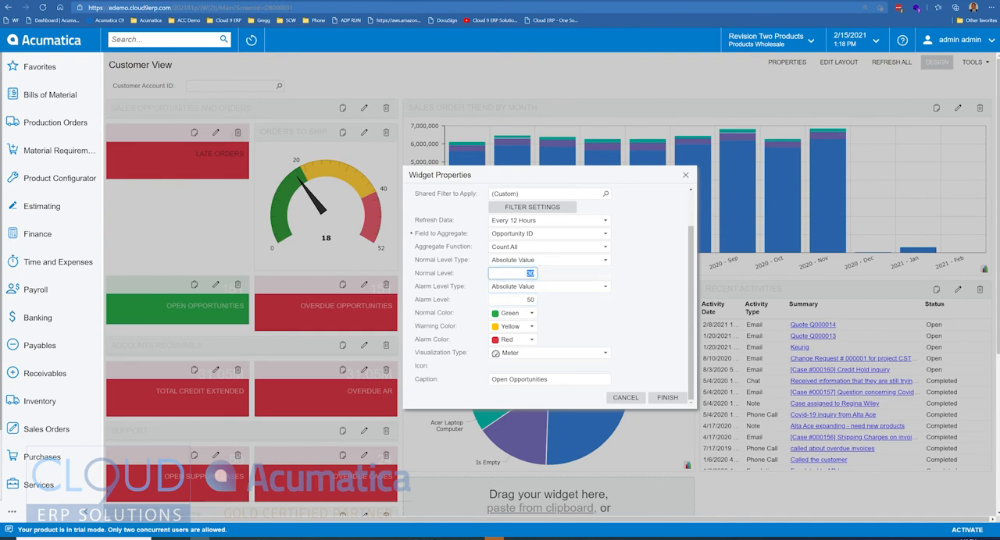
type("200")
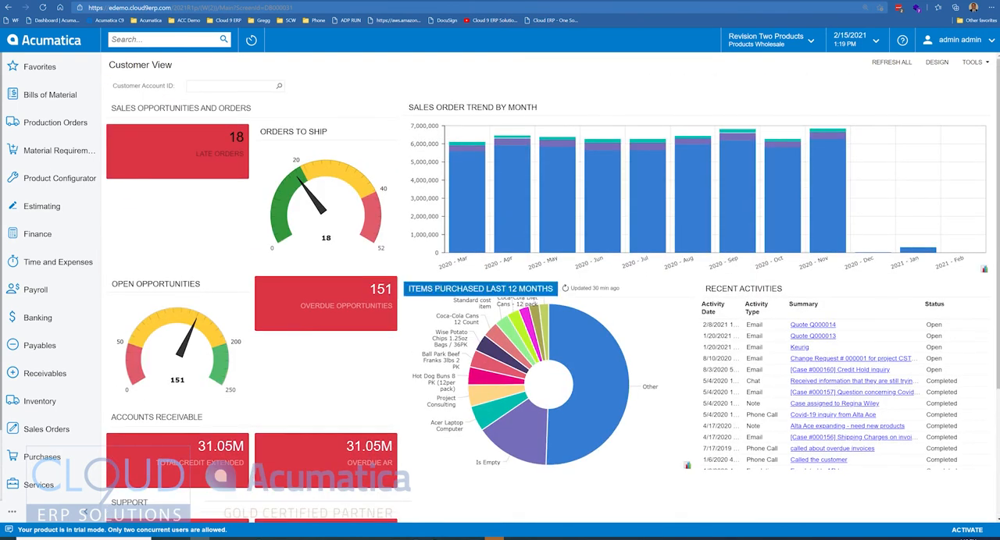
Step: Leave design mode and bring up the Dashboards menu from the navigation pane
left_click(936, 63)
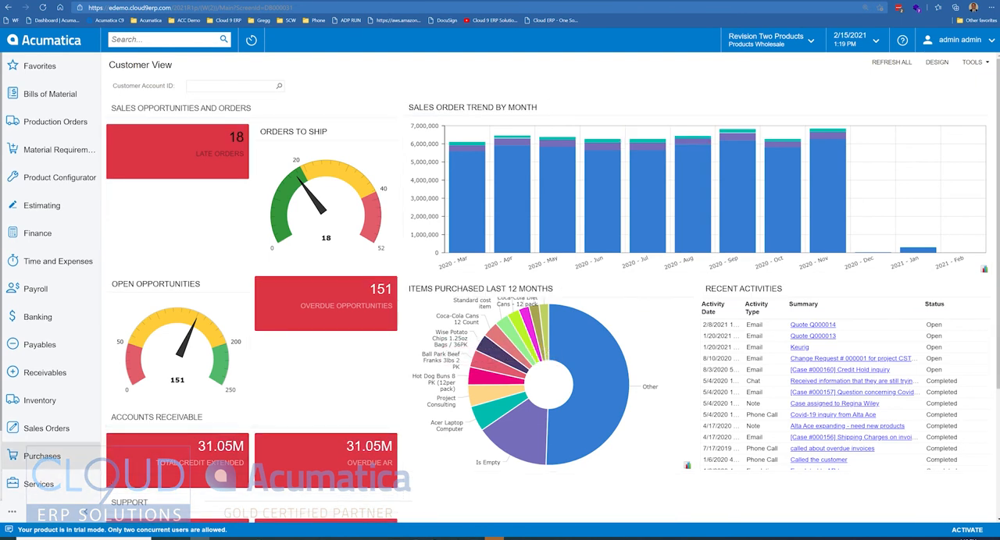
left_click(44, 456)
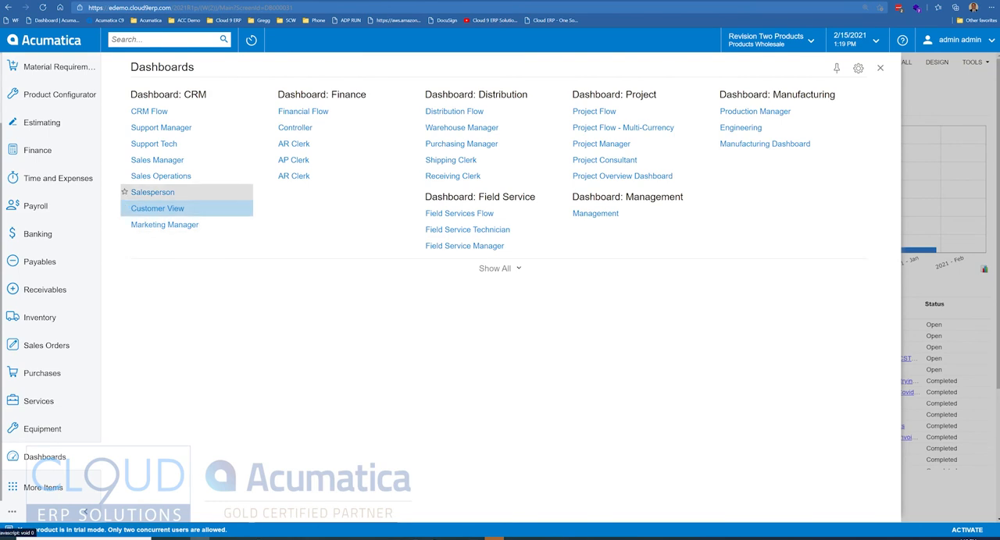
Step: Go to the Sales Operations dashboard, enter design mode and reach the opportunities meter widget
left_click(156, 207)
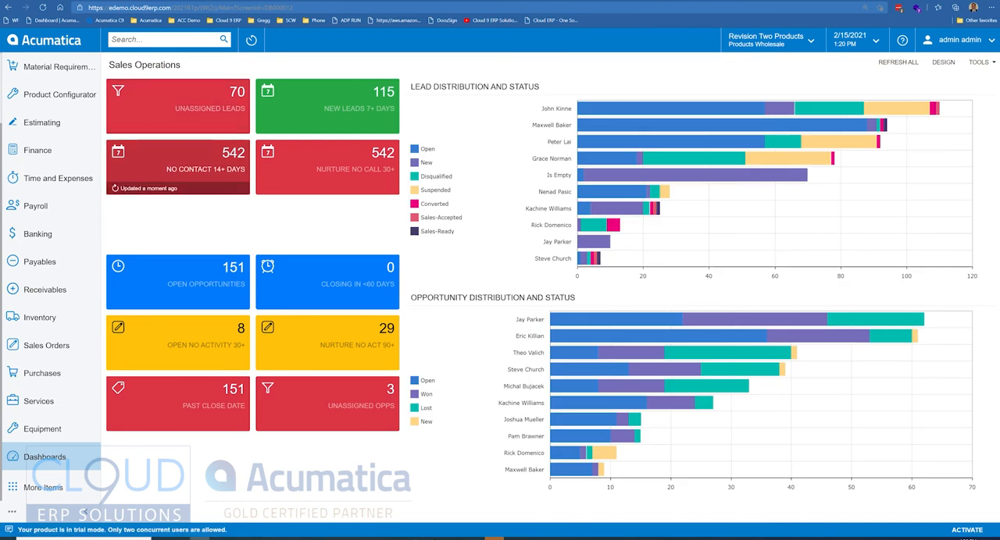
left_click(937, 62)
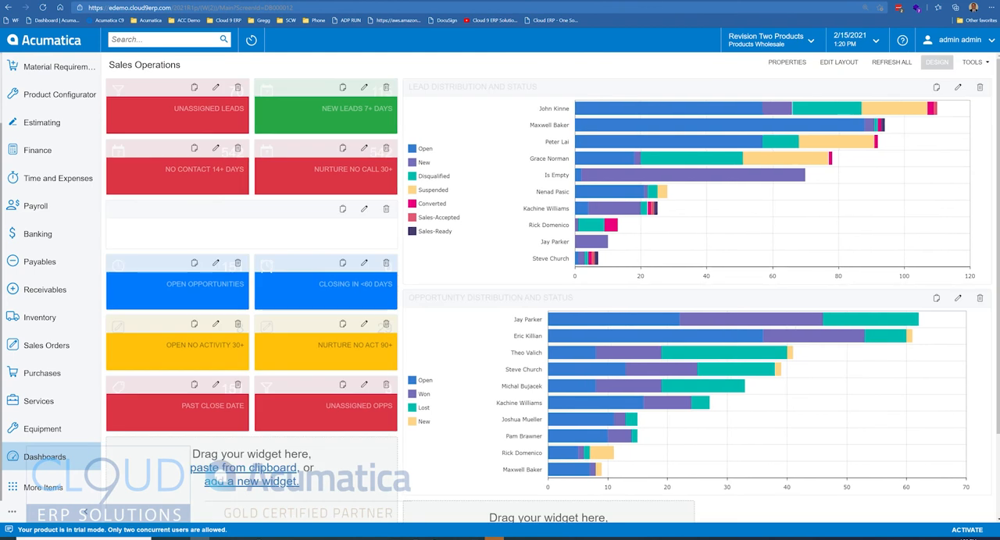
scroll("down", 3)
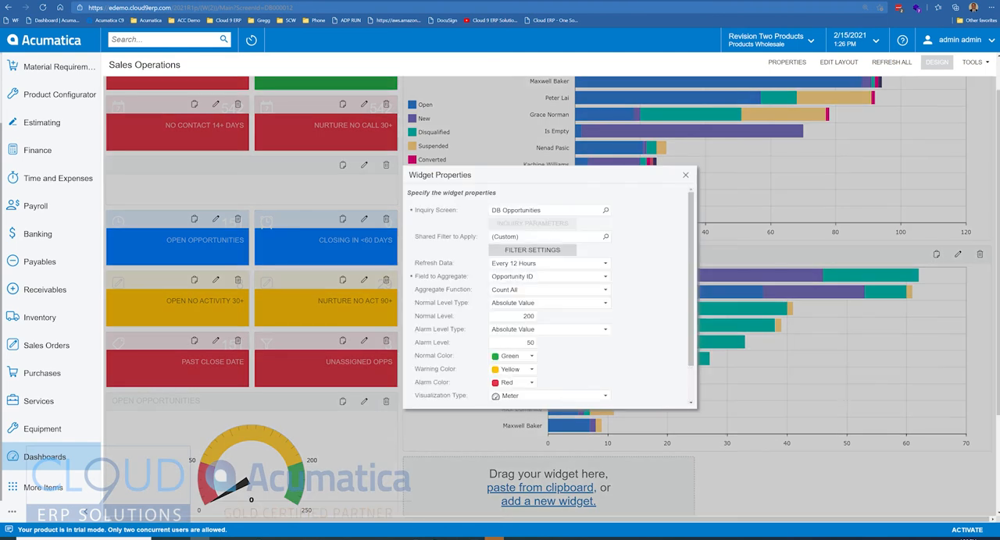
Step: Use opportunity amount as the Normal Level Field and try a percent-based normal level
left_click(550, 303)
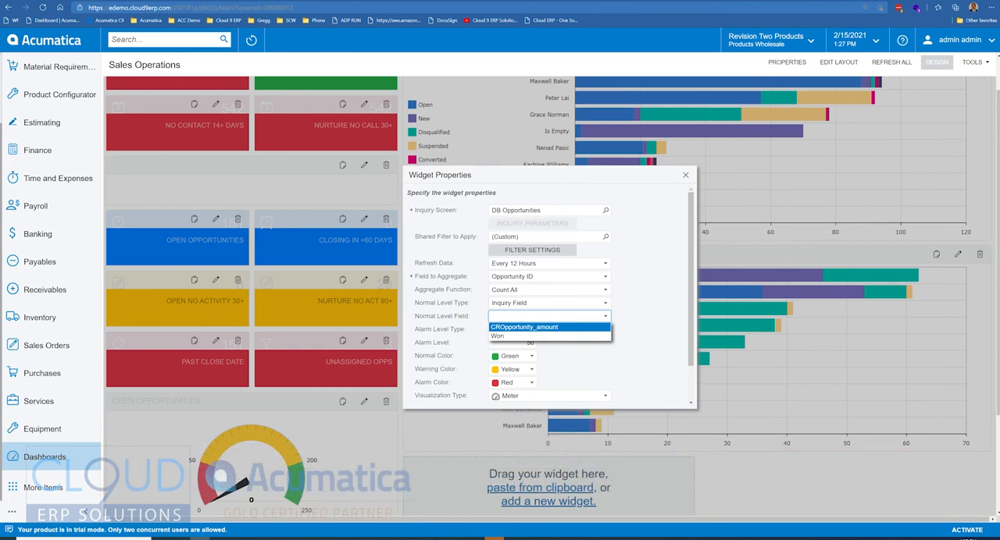
left_click(547, 327)
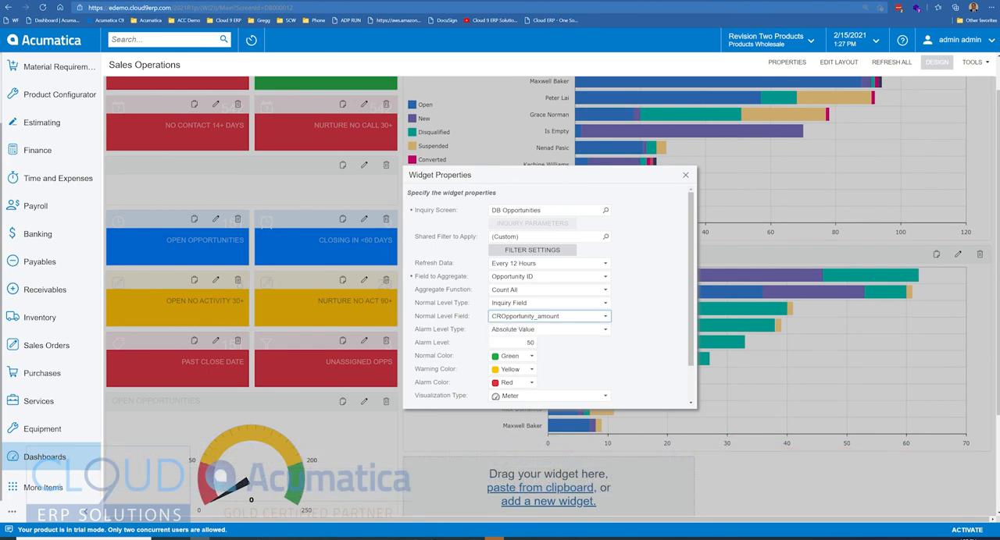
left_click(606, 303)
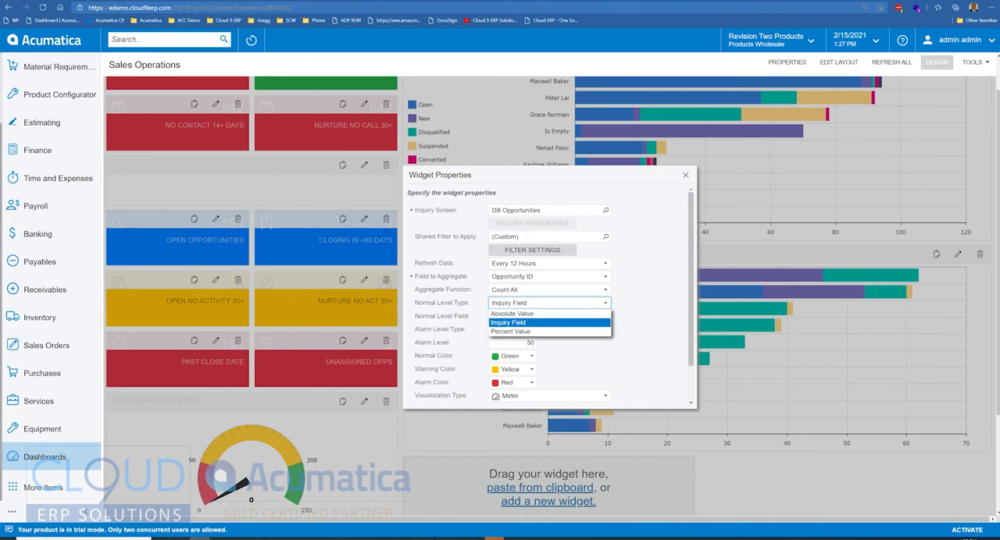
left_click(510, 331)
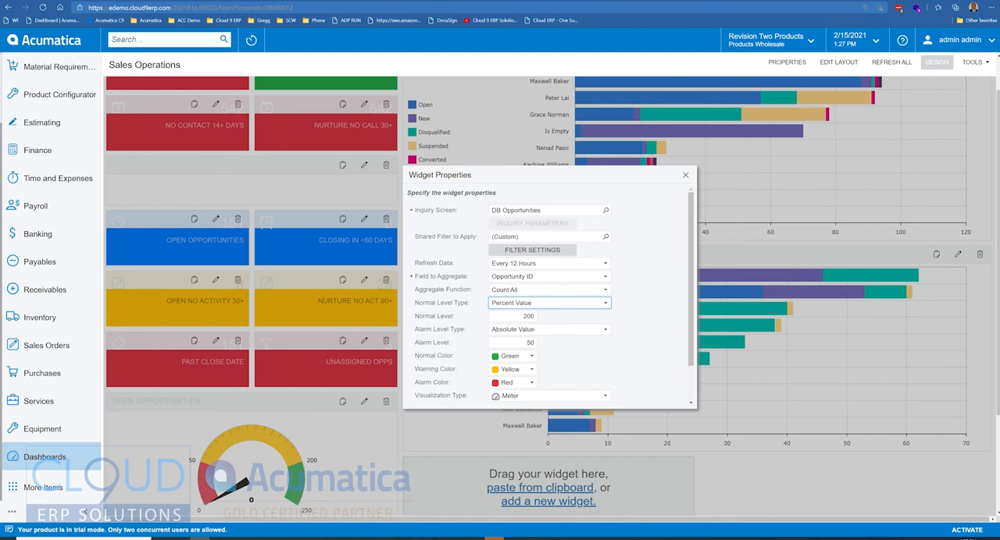
Step: Set normal level 200 and alarm level 50 back to absolute values
left_click(512, 317)
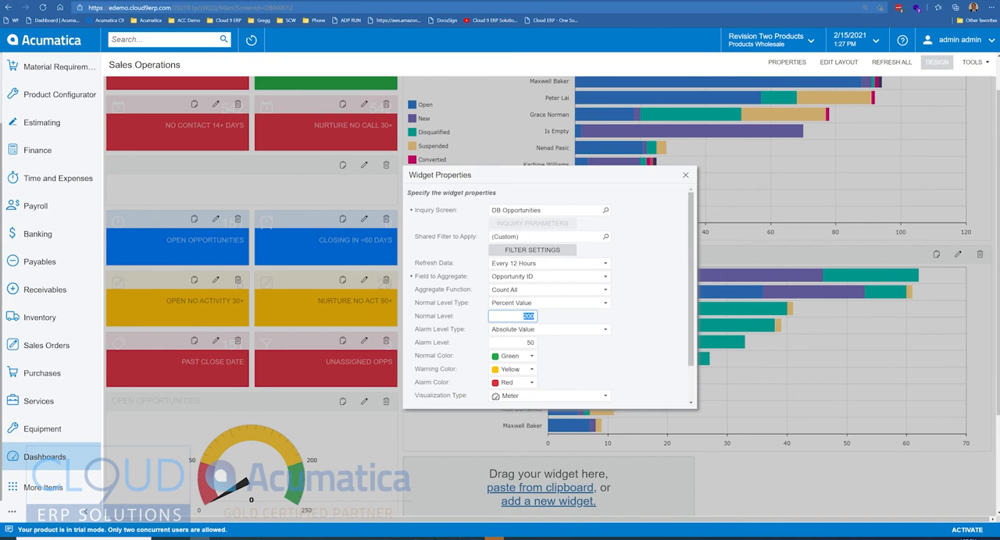
left_click(513, 342)
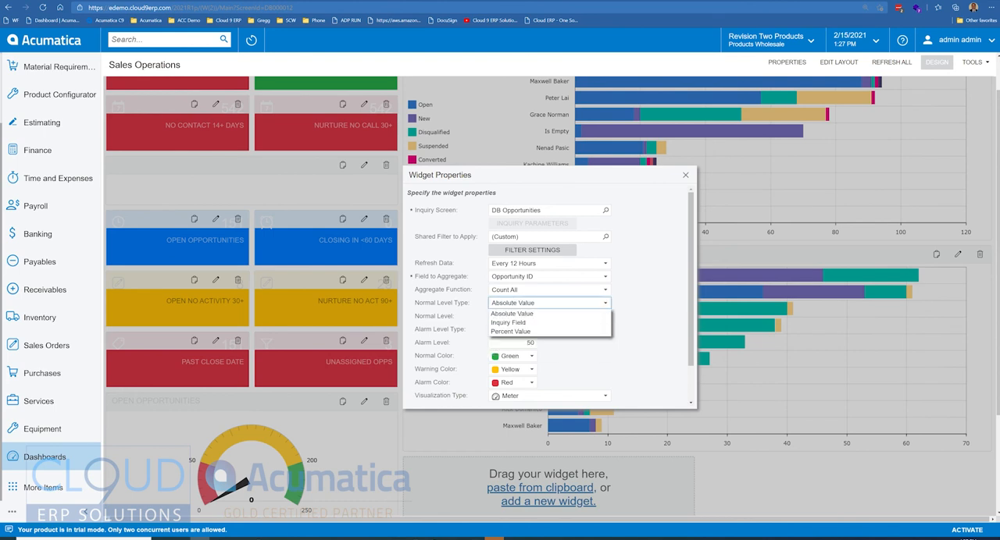
left_click(512, 312)
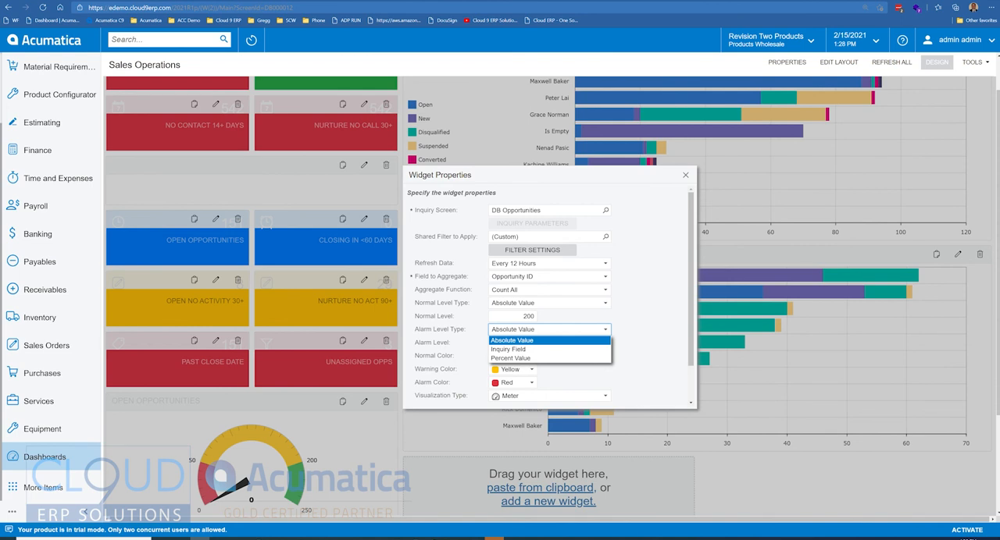
left_click(512, 340)
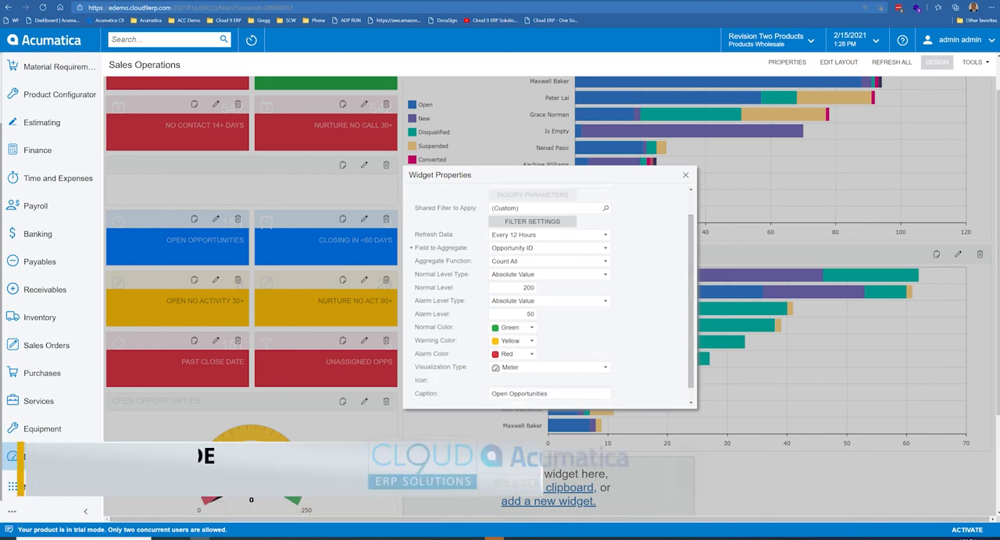
Step: Finish the meter widget and start adding a new Link widget
left_click(684, 175)
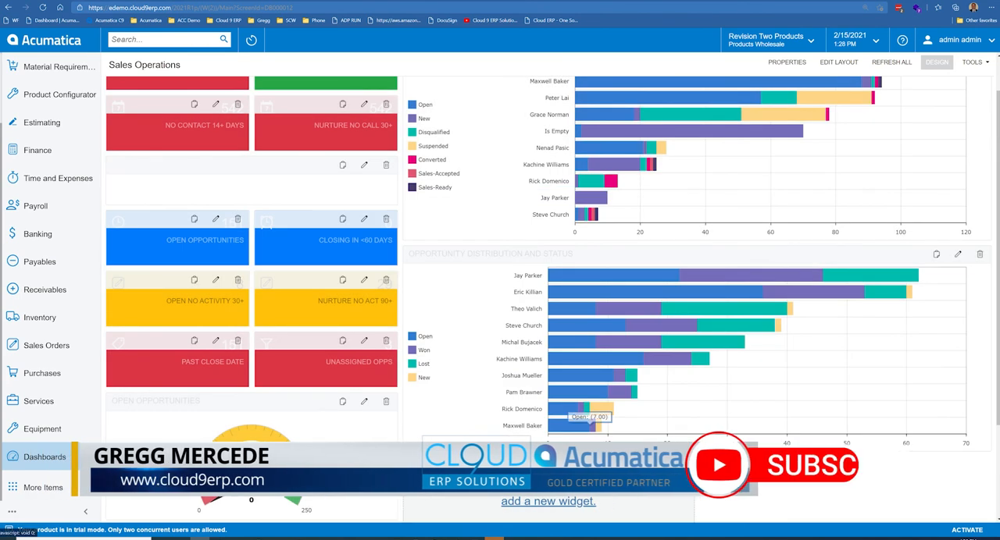
left_click(547, 500)
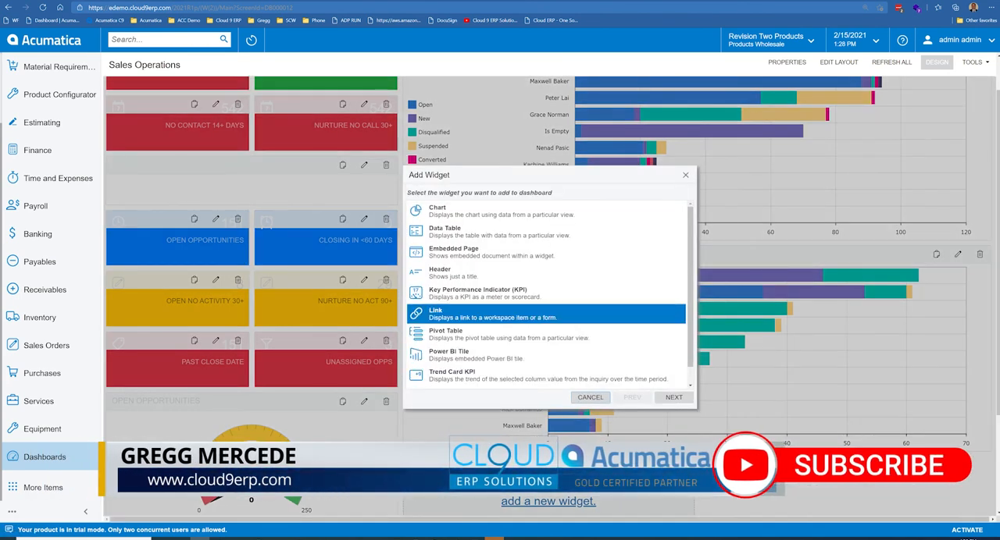
left_click(672, 397)
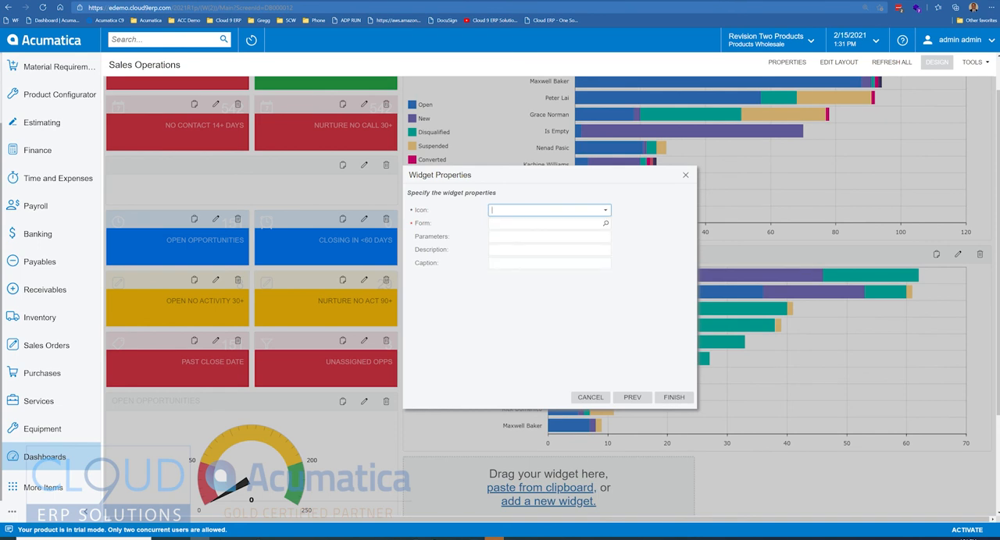
Step: Search icons for 'add', pick the person add icon and bring up the Form lookup
type("add")
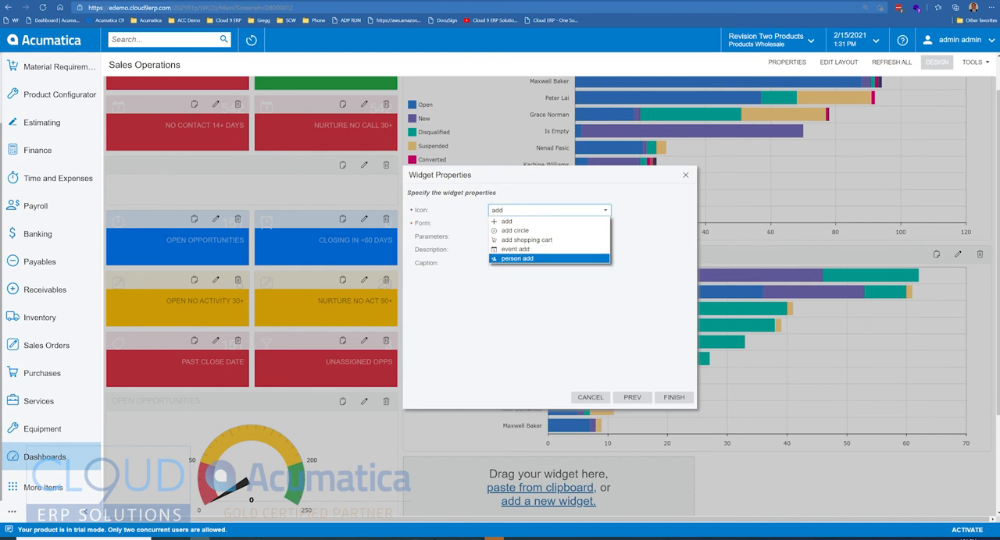
left_click(515, 258)
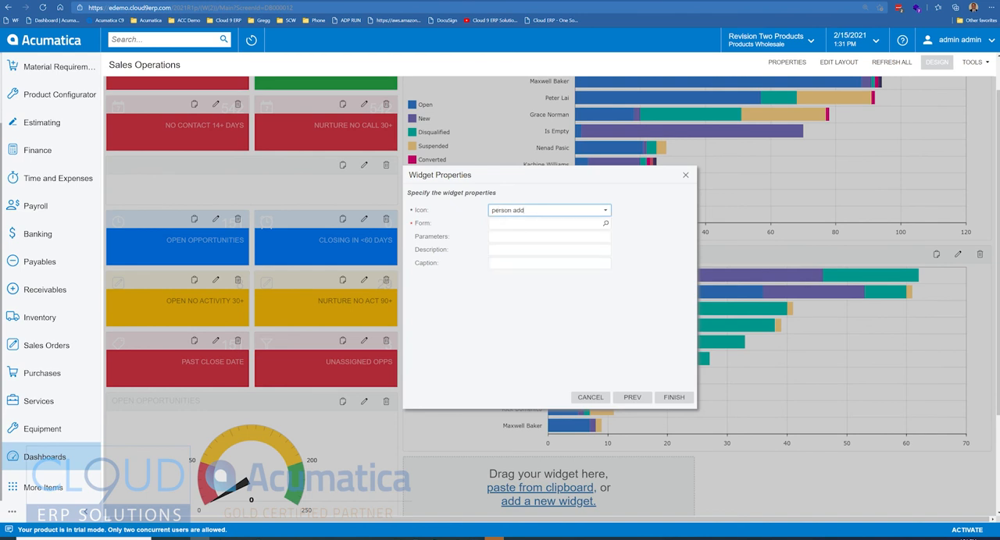
left_click(606, 224)
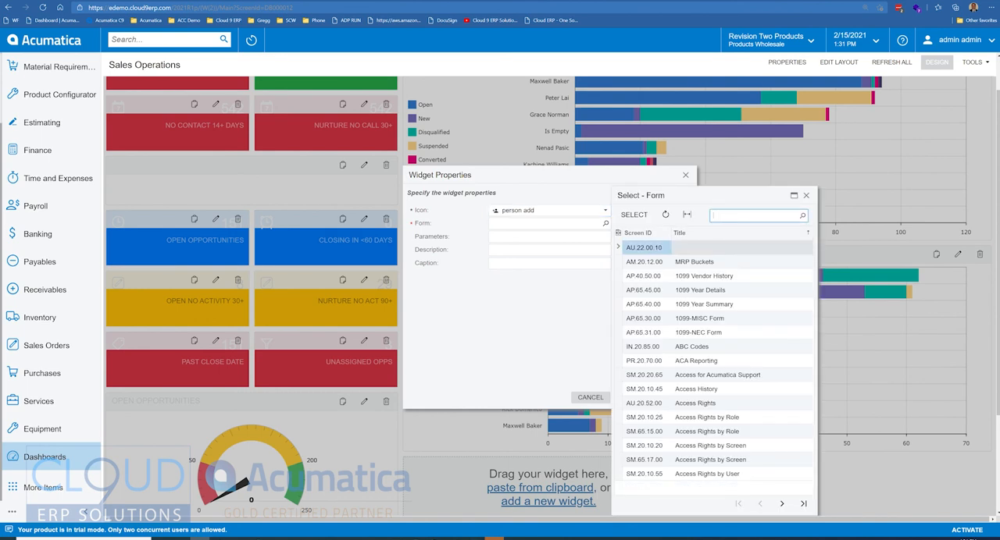
Step: Search the form lookup for 'oppo'
type("oppo")
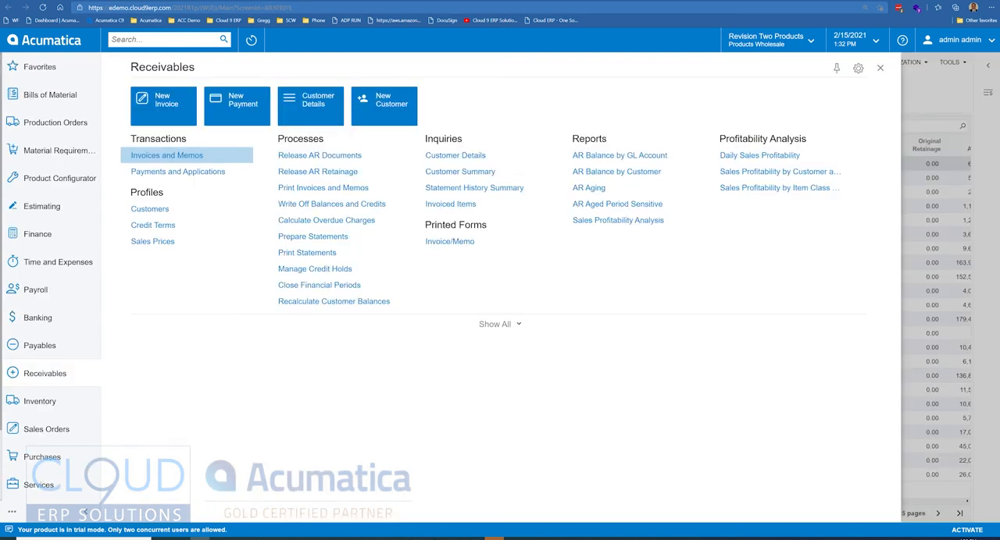
Step: Check the New Opportunity tile's settings in the Opportunities workspace for the &OpportunityID= parameter
scroll("down", 3)
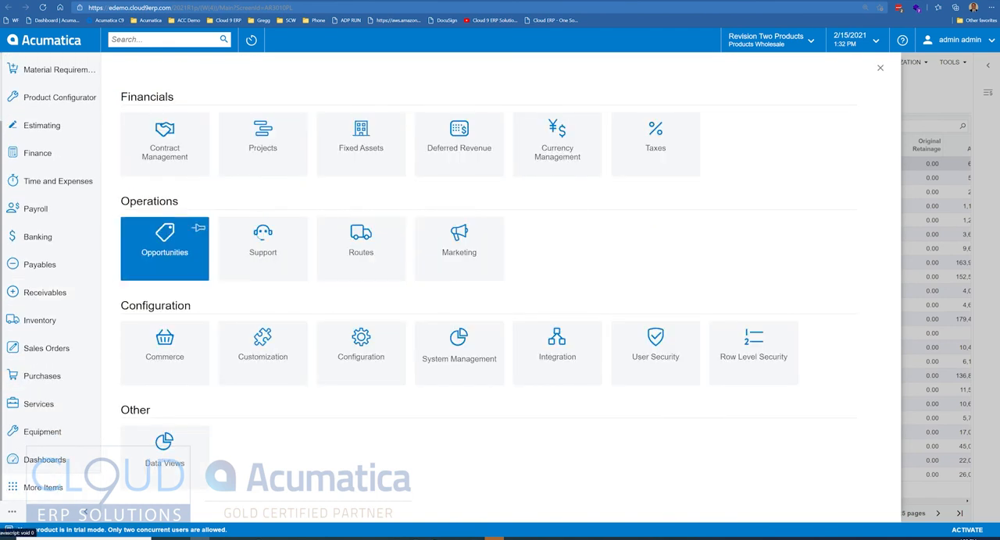
left_click(164, 248)
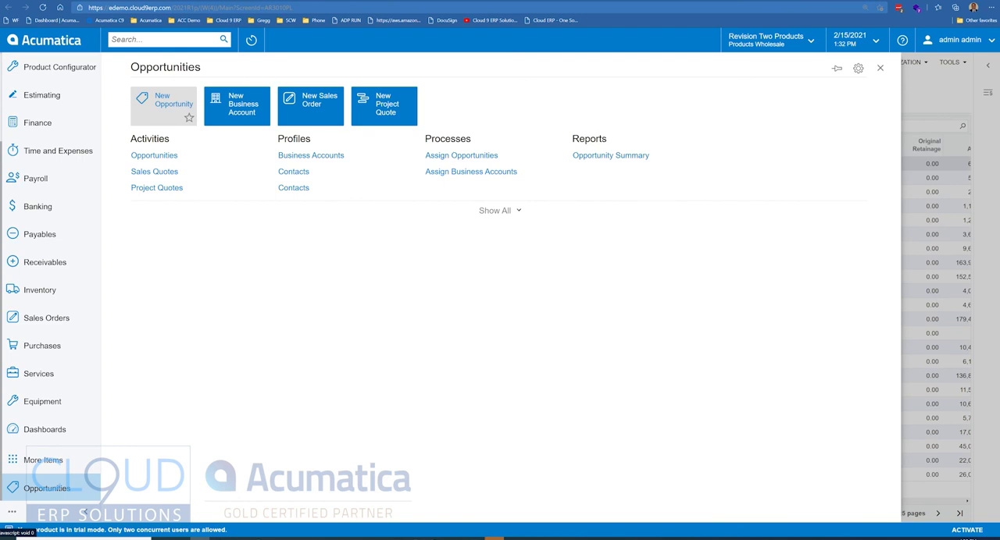
mouse_move(163, 106)
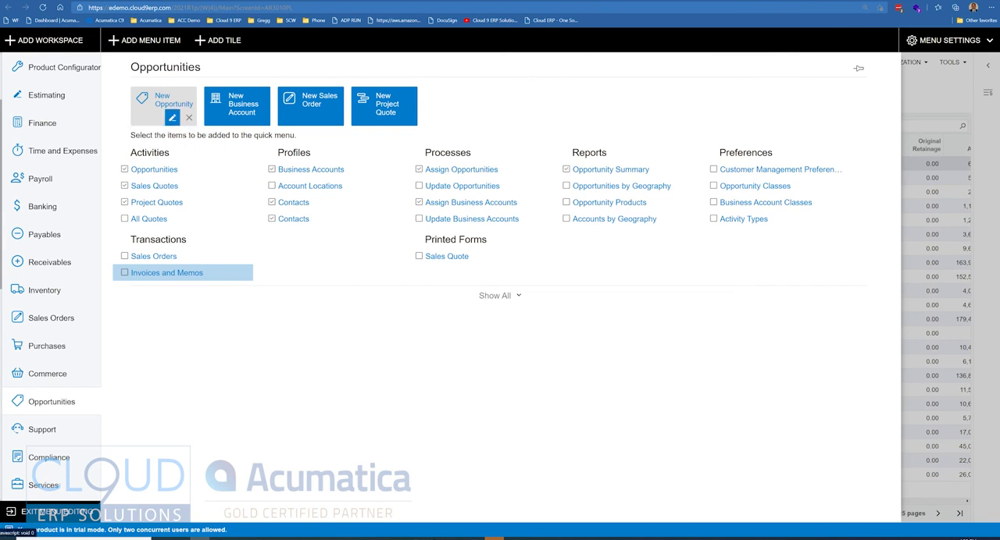
left_click(172, 118)
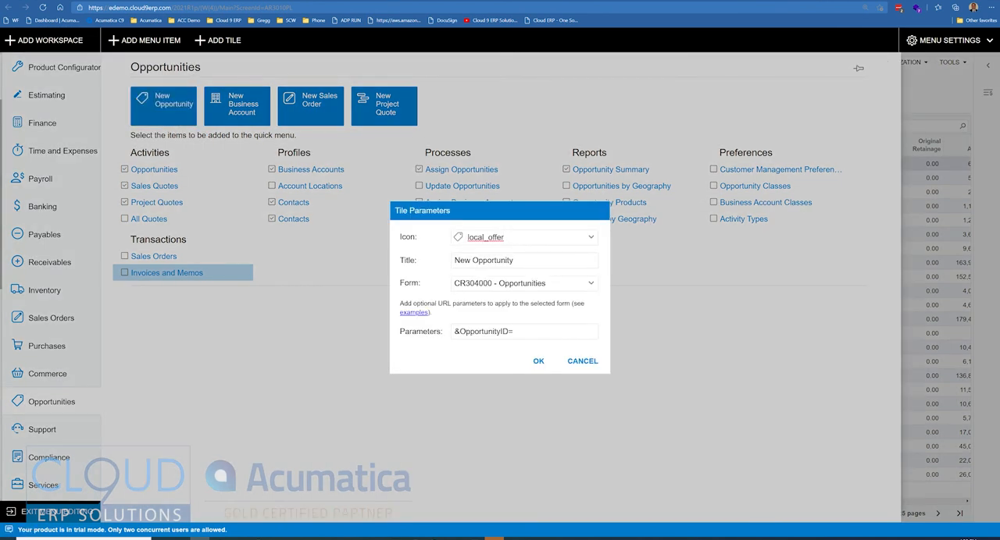
left_click(524, 332)
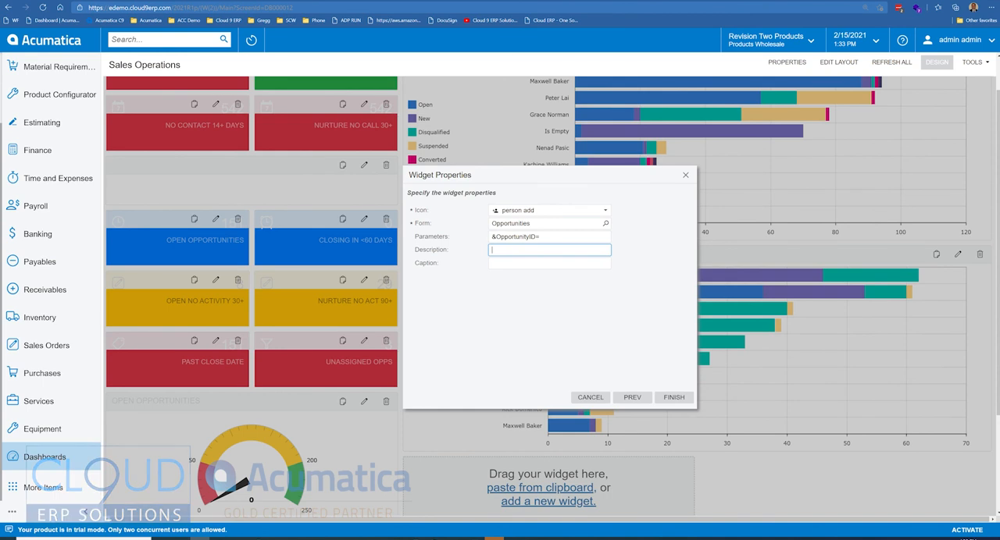
Step: Name the link 'Create New Opportunity', finish the widget and follow the link to test it
type("Create New Opportunity")
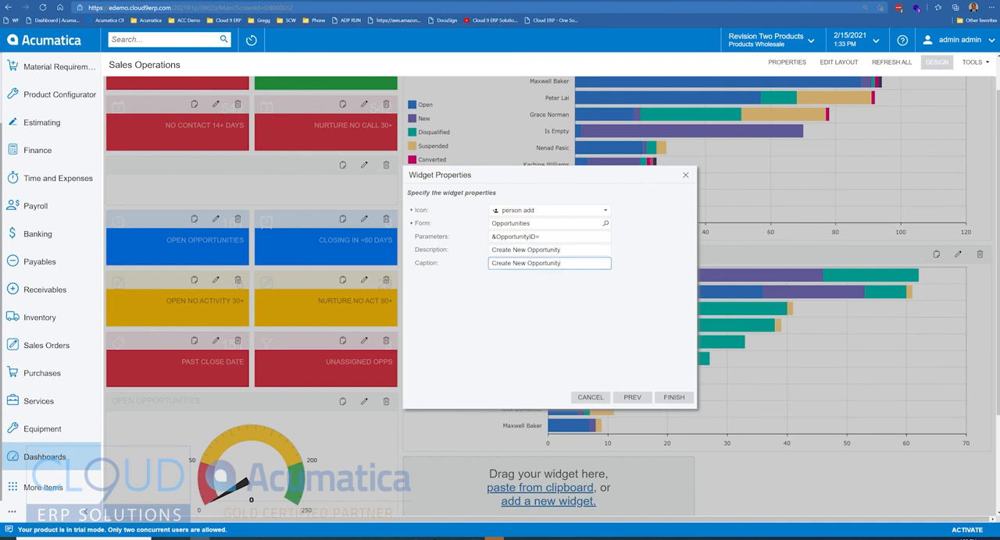
left_click(671, 396)
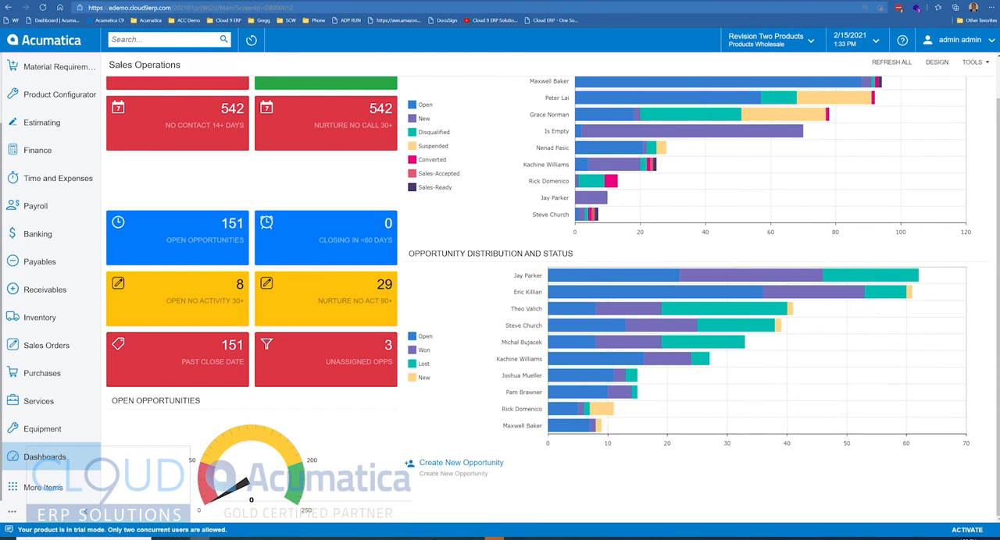
left_click(44, 456)
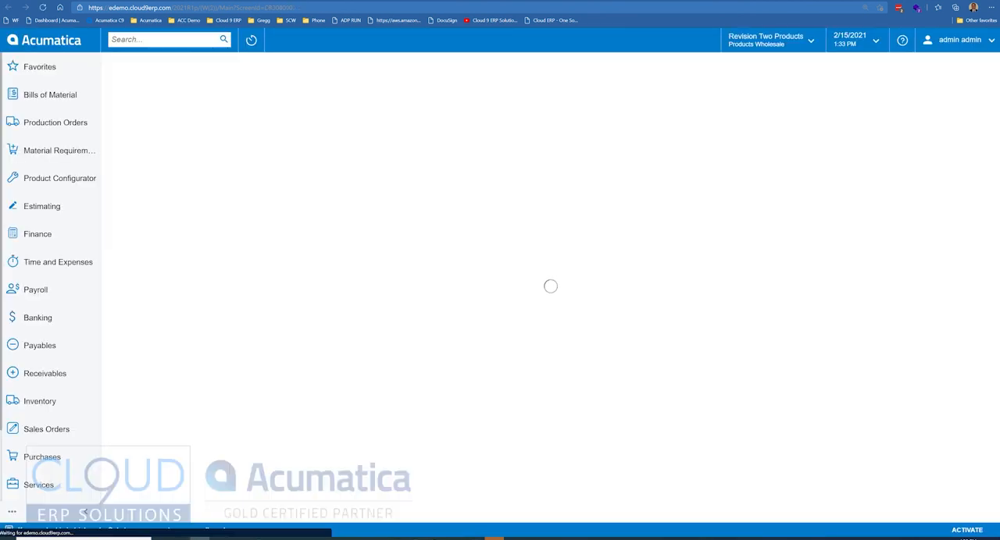